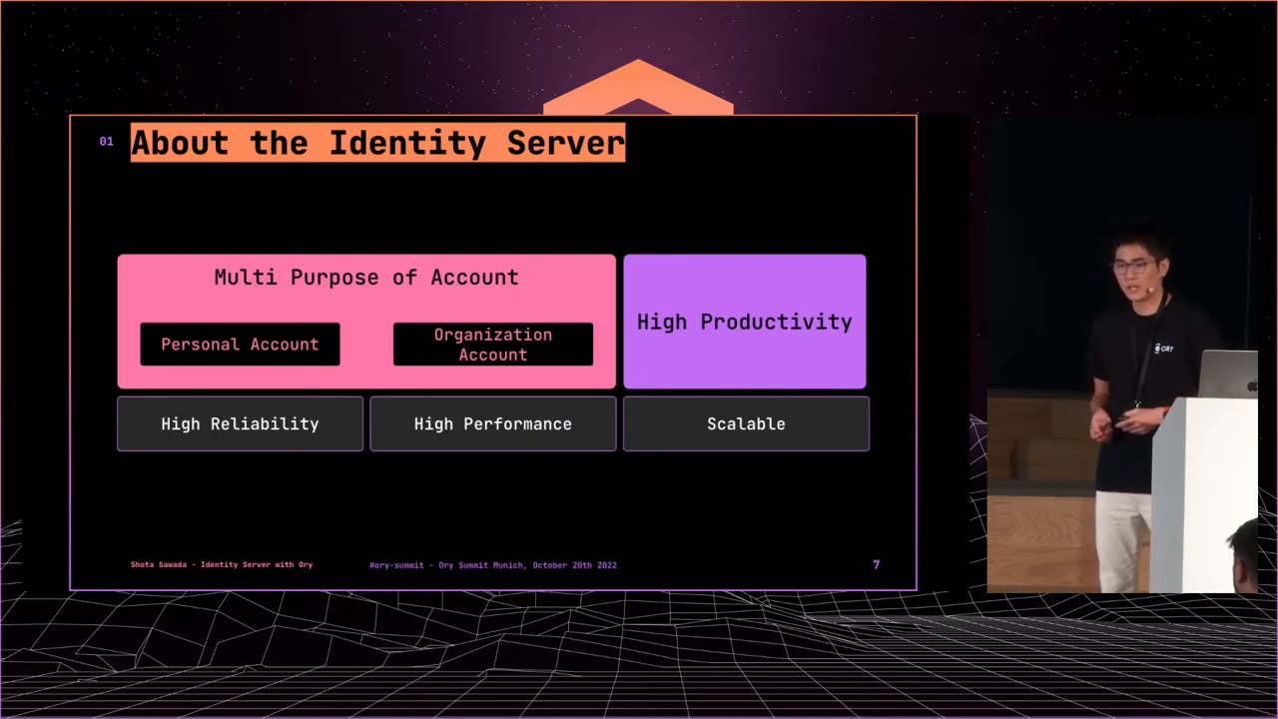
pyautogui.press('Right')
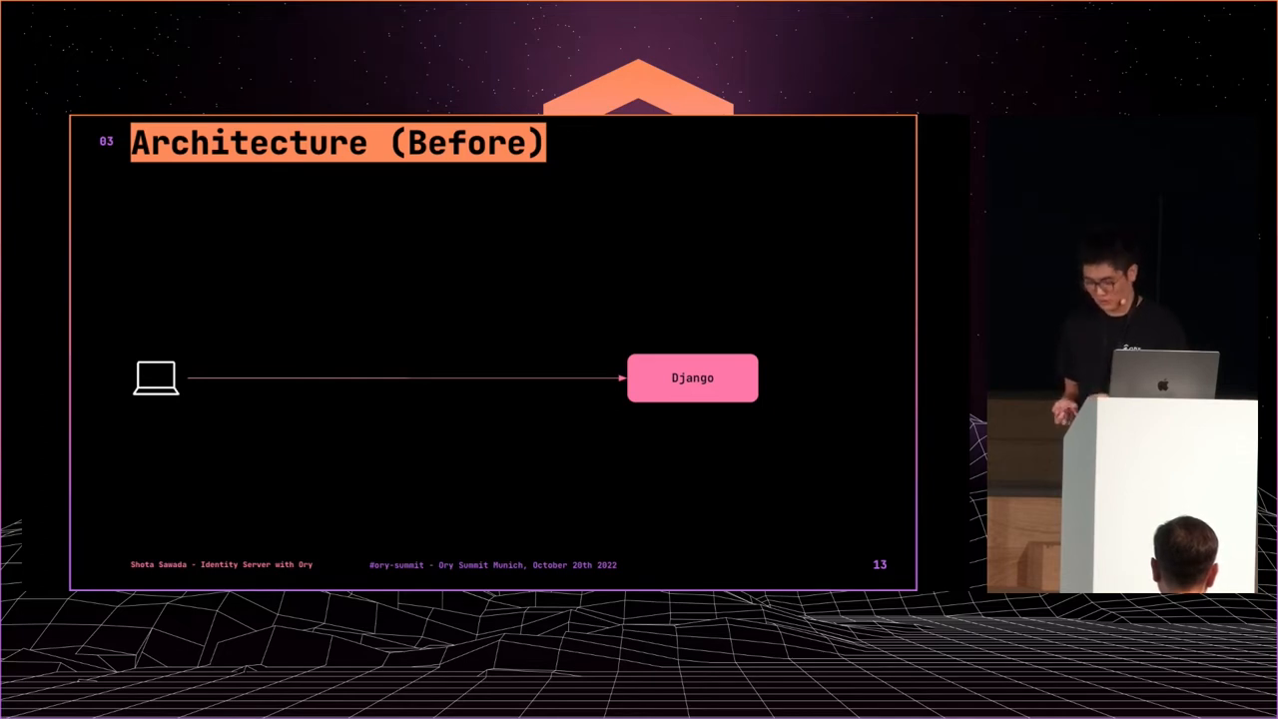
pyautogui.press('right')
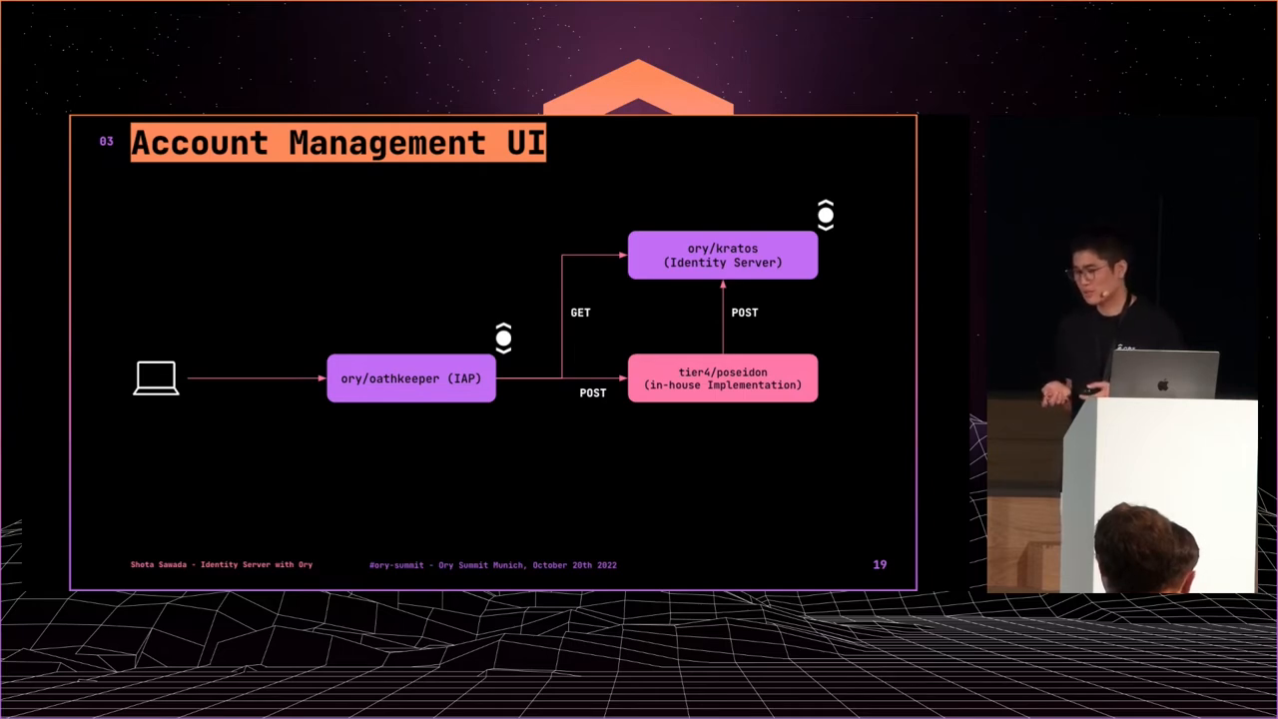
pyautogui.press('Right')
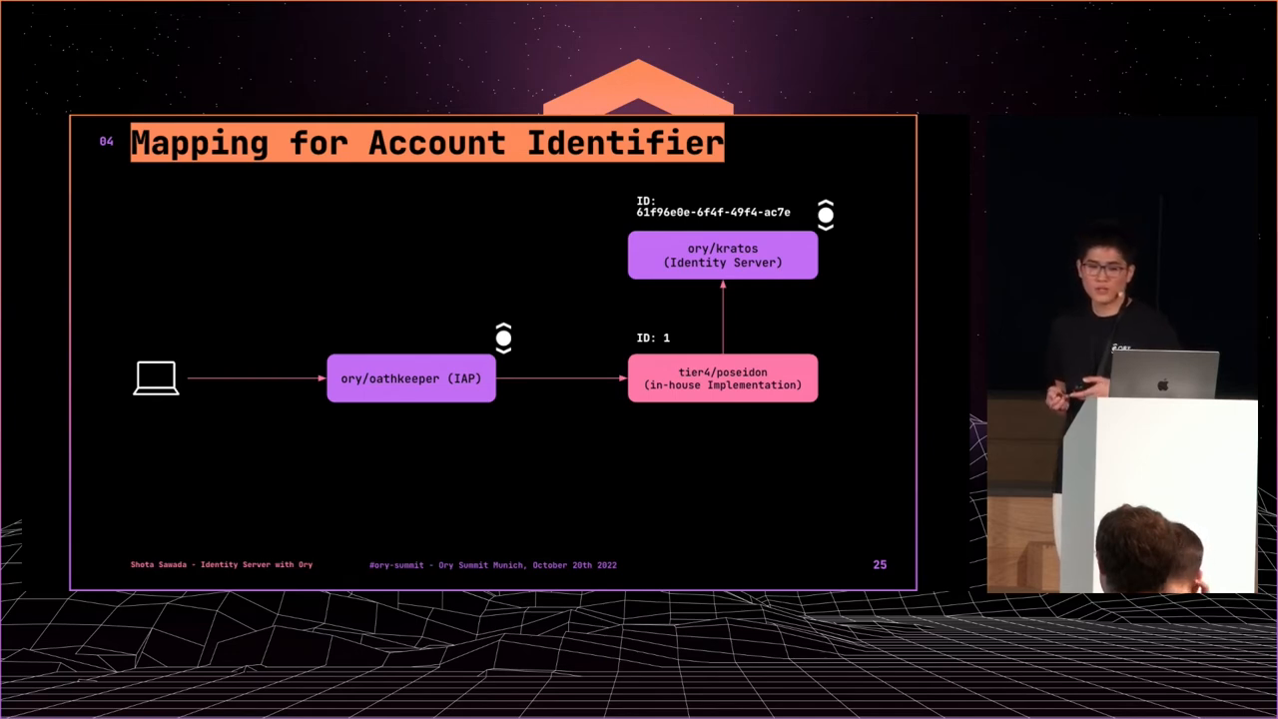
pyautogui.press('Right')
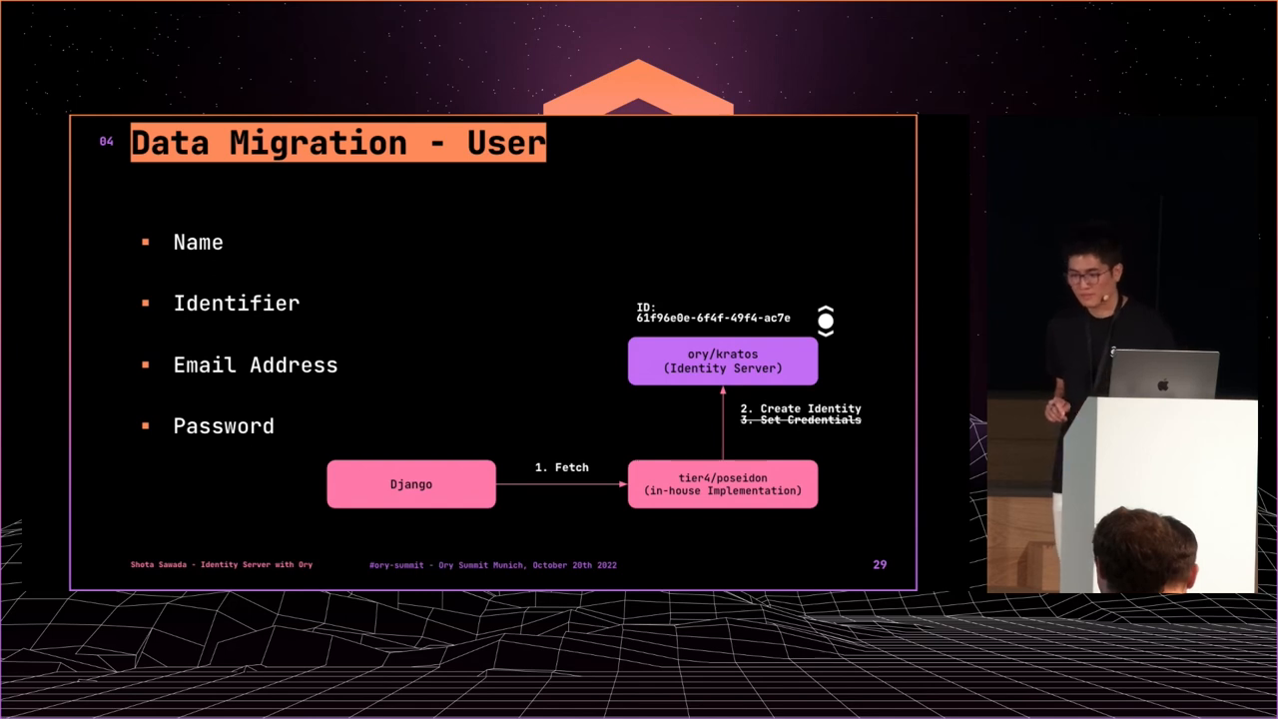
pyautogui.press('Right')
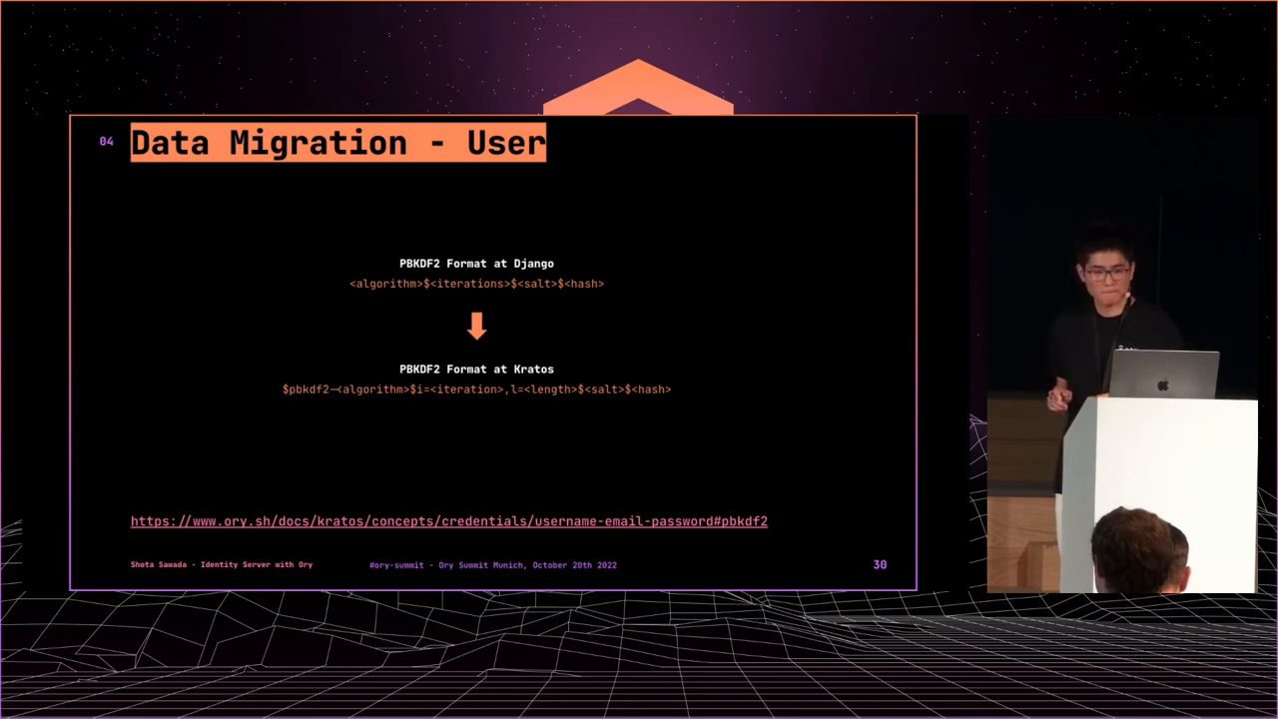
pyautogui.press('Right')
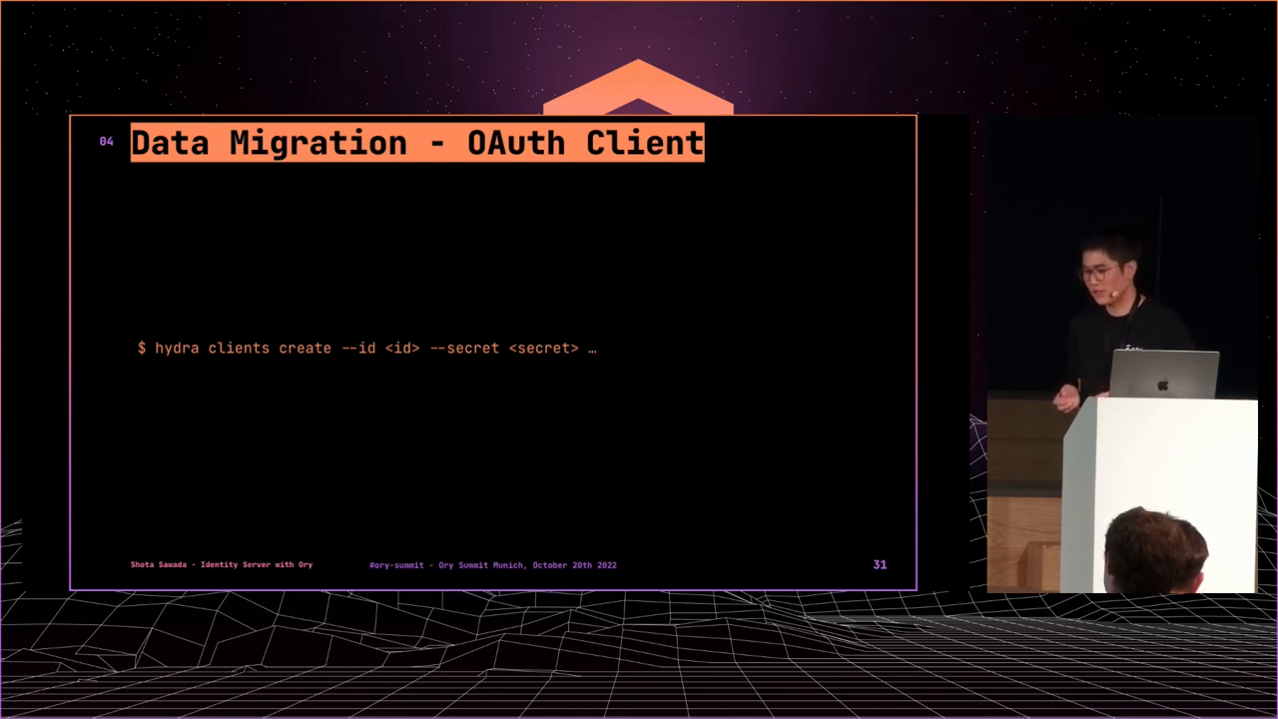
pyautogui.press('right')
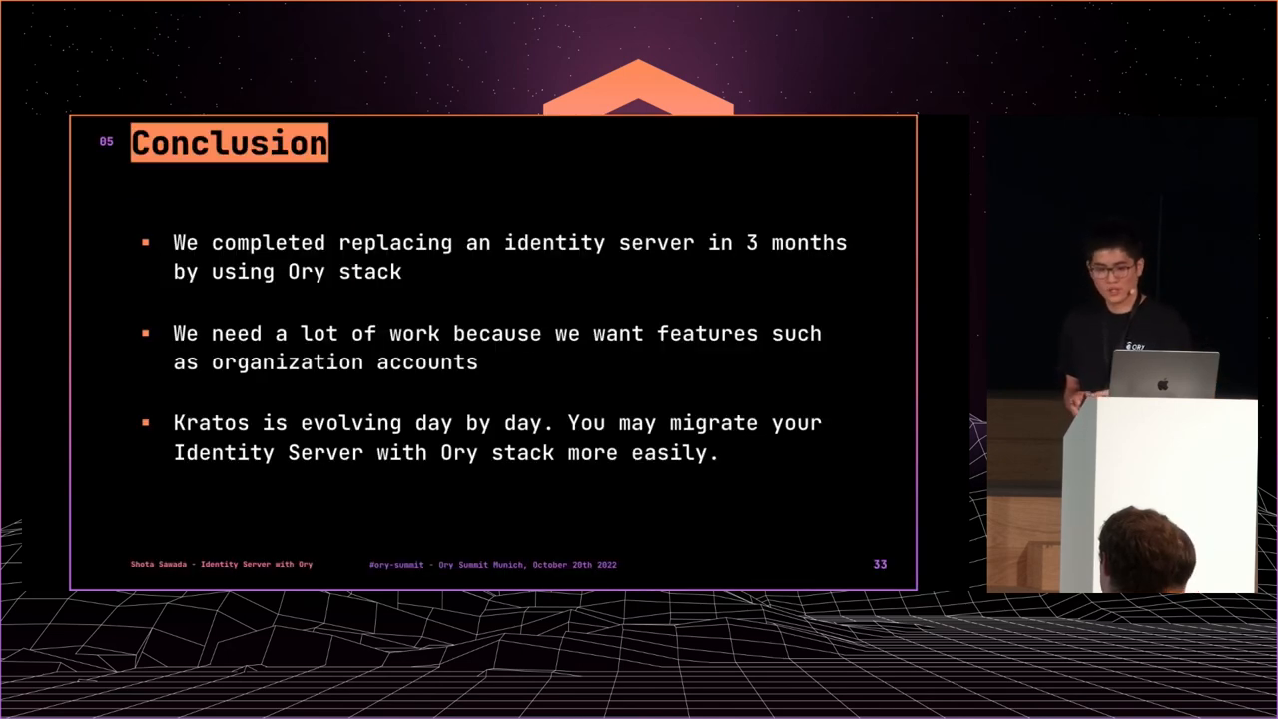